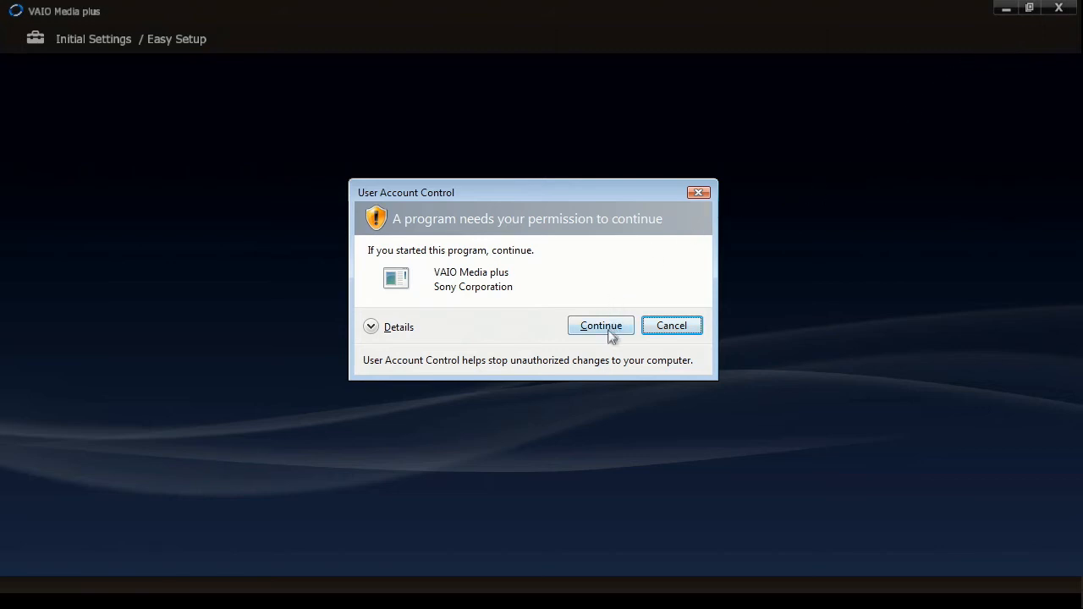
Grant User Account Control permission so Easy Setup adds the firewall exception and shares the PC
{"action": "left_click", "coordinate": [601, 325]}
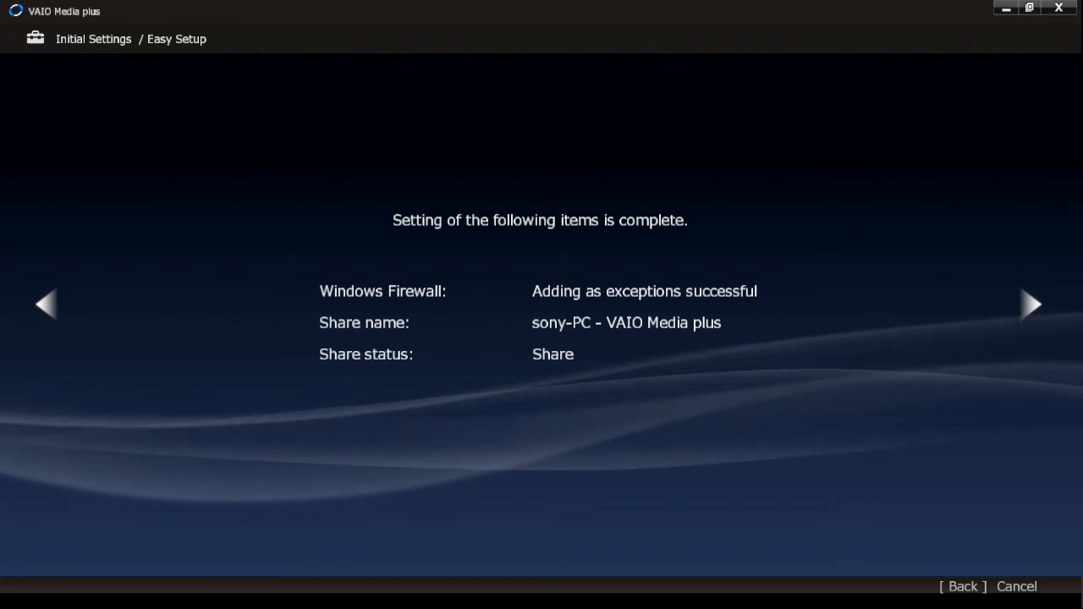
Advance past the completion summary and content analyzer notice, then exit to the main media menu
{"action": "left_click", "coordinate": [1032, 305]}
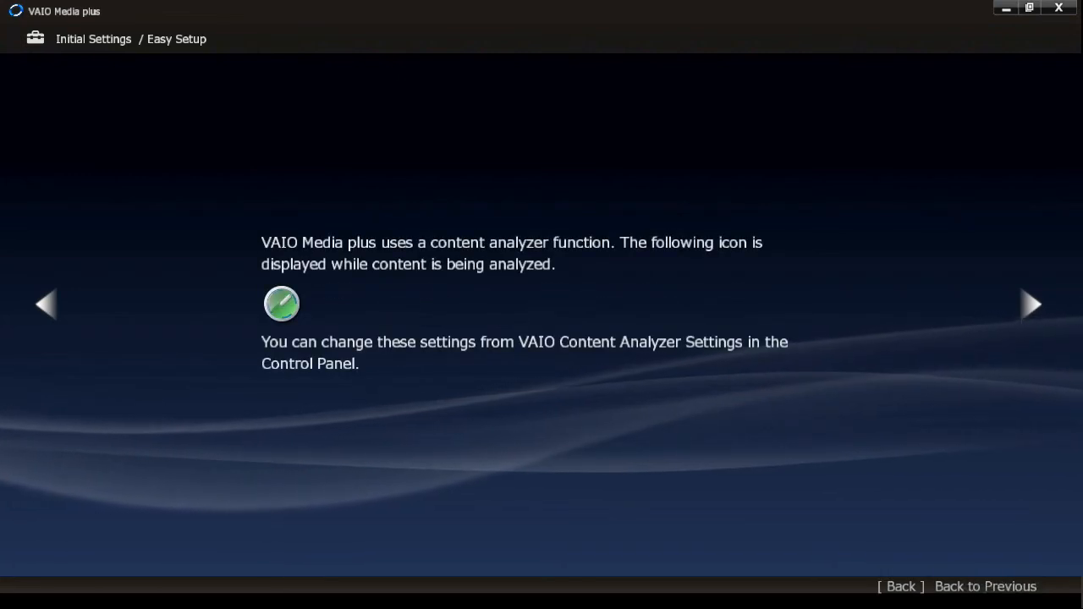
{"action": "left_click", "coordinate": [1032, 304]}
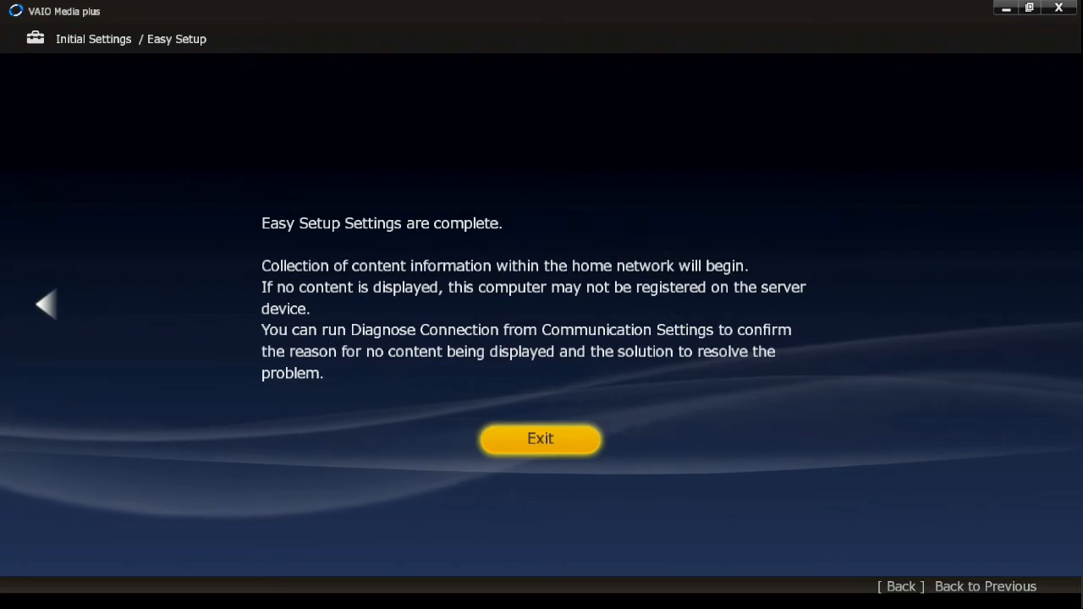
{"action": "left_click", "coordinate": [540, 439]}
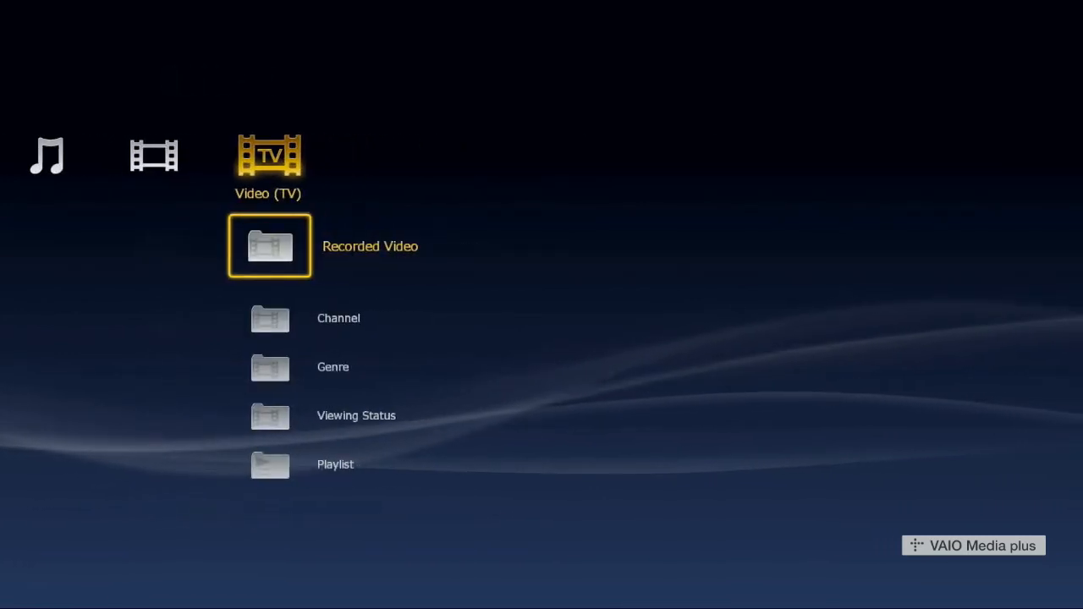
Move left across the main menu categories to reach the Settings toolbox
{"action": "key", "text": "Left"}
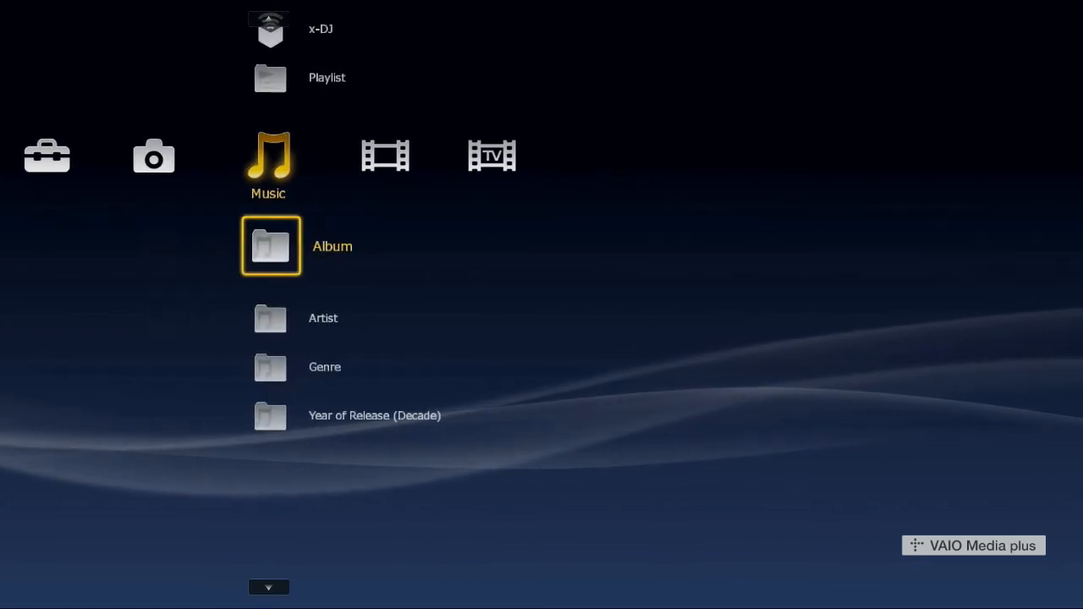
{"action": "left_click", "coordinate": [271, 247]}
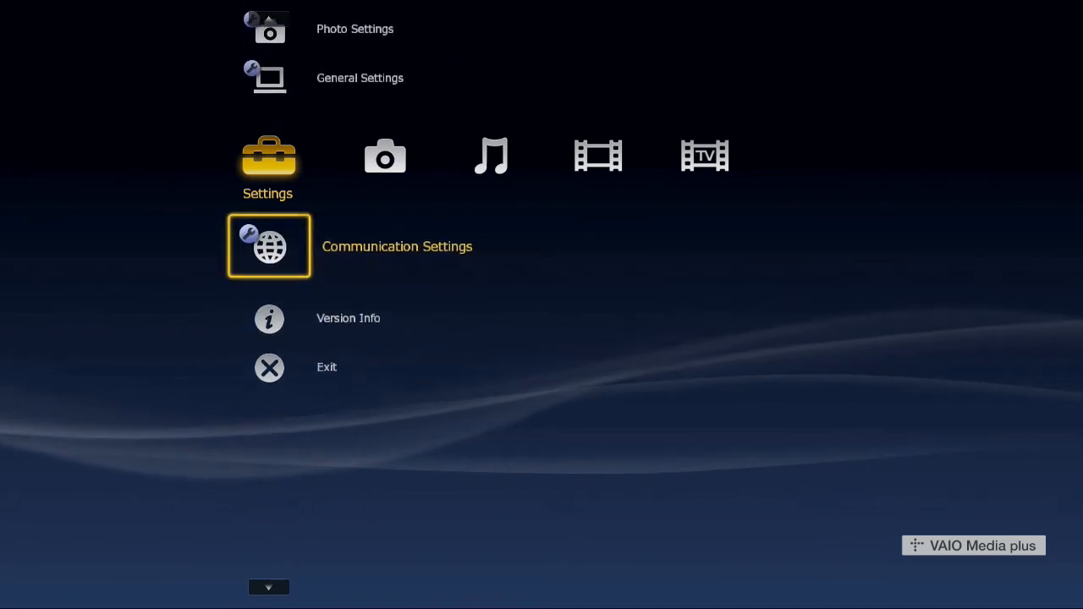
Go through Communication Settings and Share Folder Settings to the VAIO Content Folder Setting dialog
{"action": "left_click", "coordinate": [269, 247]}
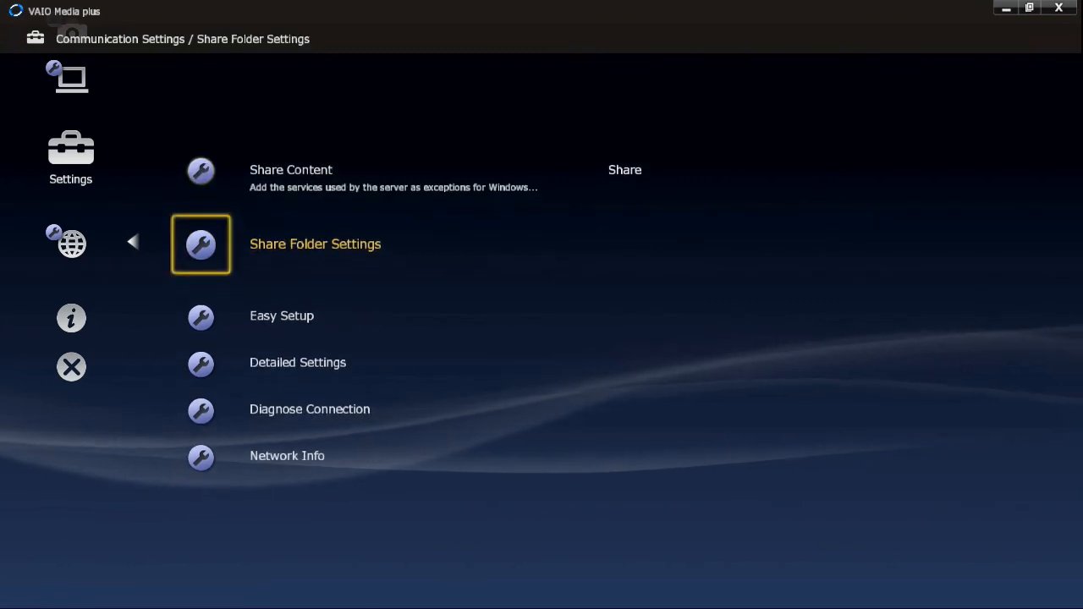
{"action": "left_click", "coordinate": [199, 243]}
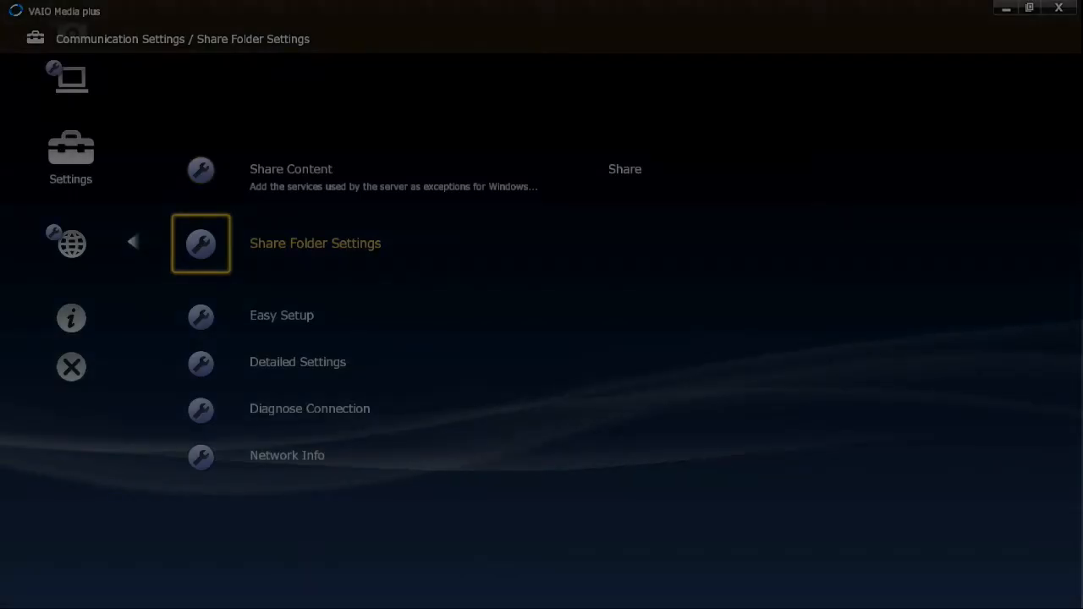
{"action": "left_click", "coordinate": [200, 243]}
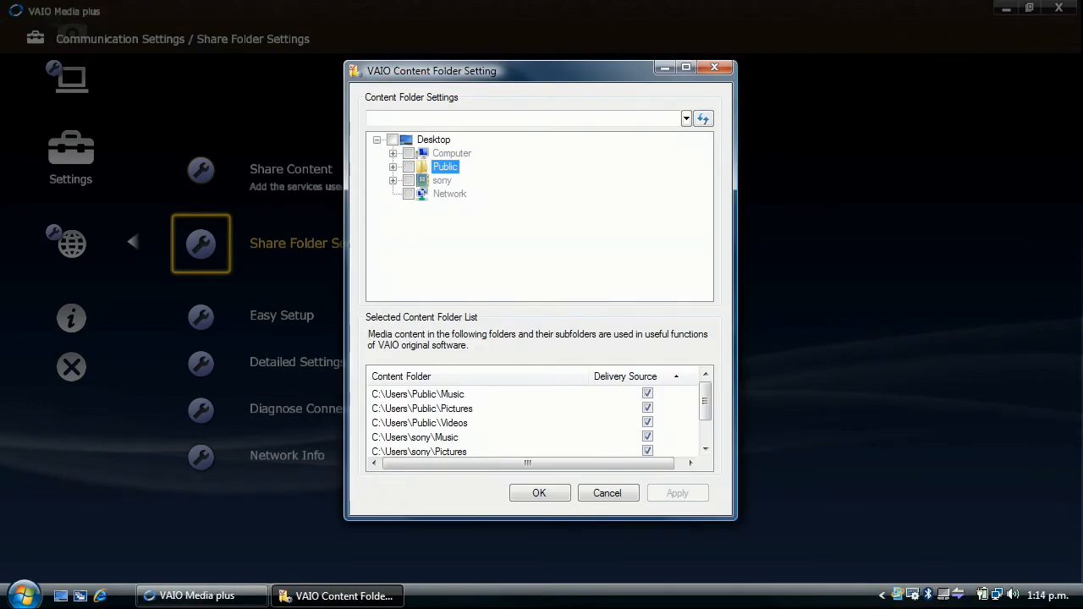